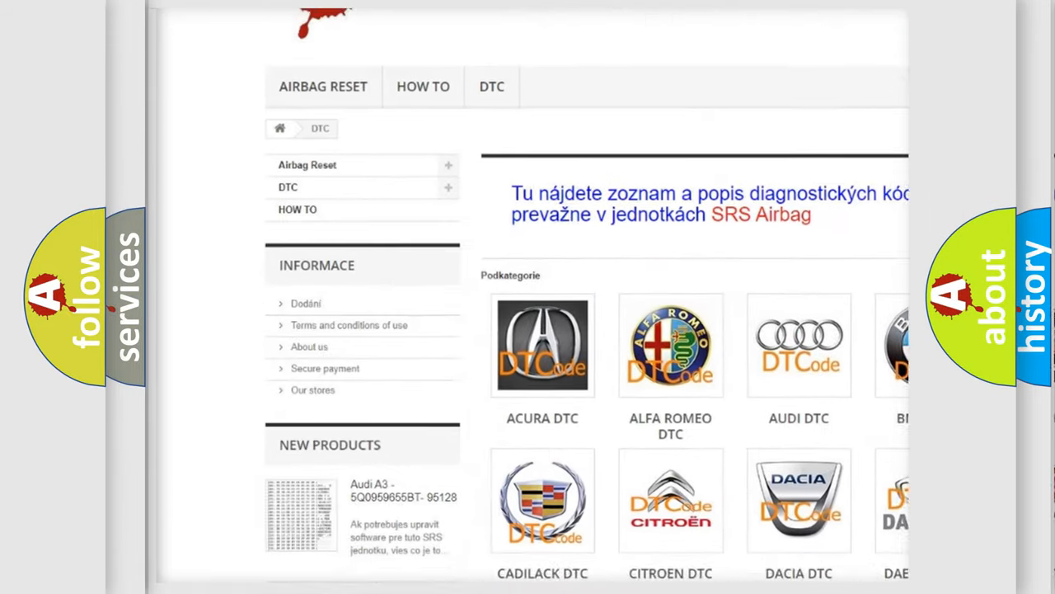
{"action": "scroll", "scroll_direction": "down", "scroll_amount": 3}
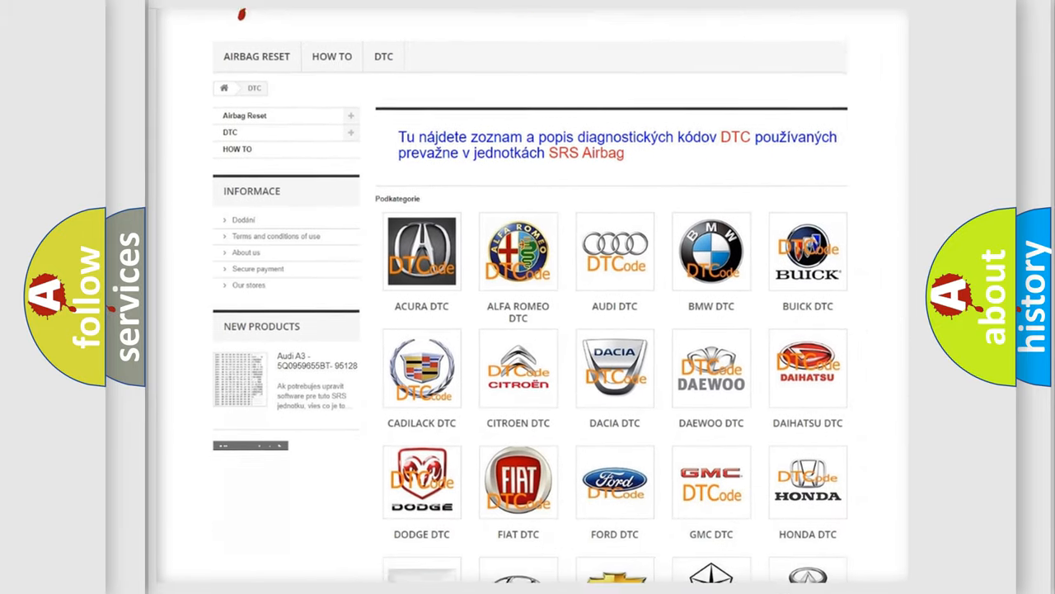
{"action": "scroll", "scroll_direction": "down", "scroll_amount": 3}
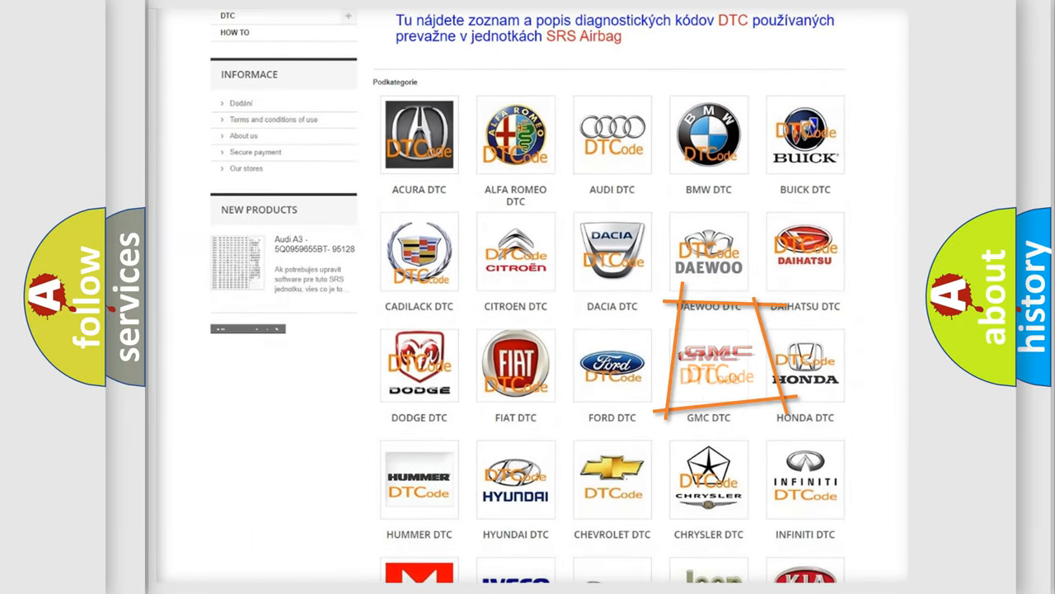